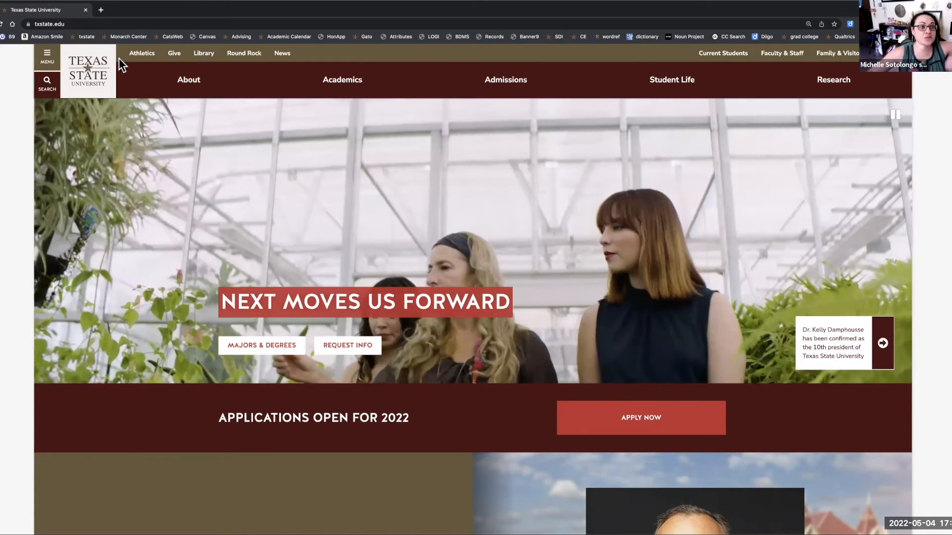
Navigate via the site menu to Current Students and scroll to the CatsWeb quick-link icons
{"action": "left_click", "coordinate": [45, 56]}
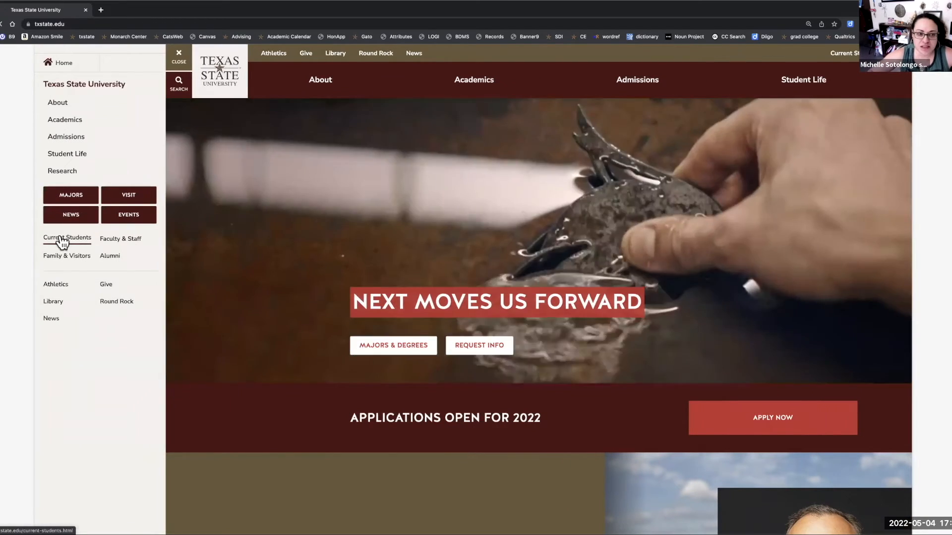
{"action": "left_click", "coordinate": [67, 238]}
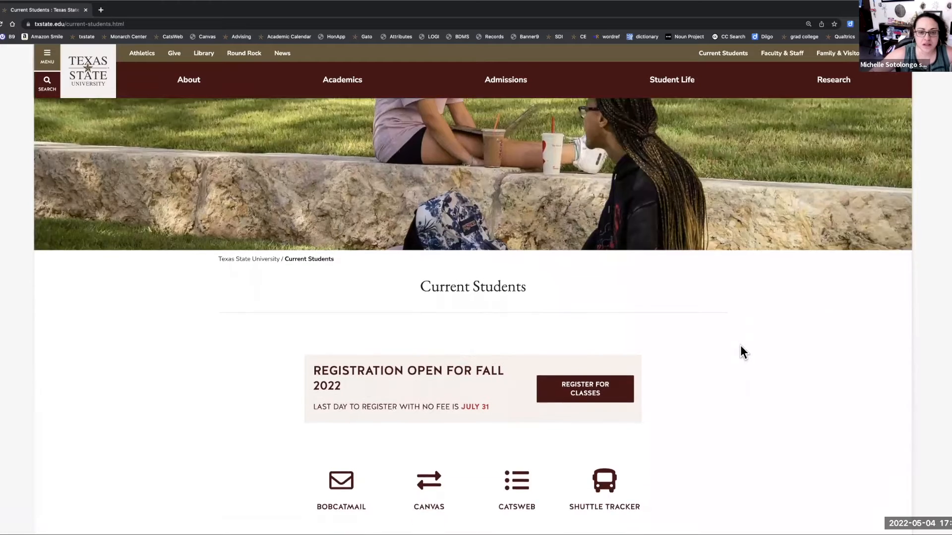
{"action": "scroll", "scroll_direction": "down", "scroll_amount": 3}
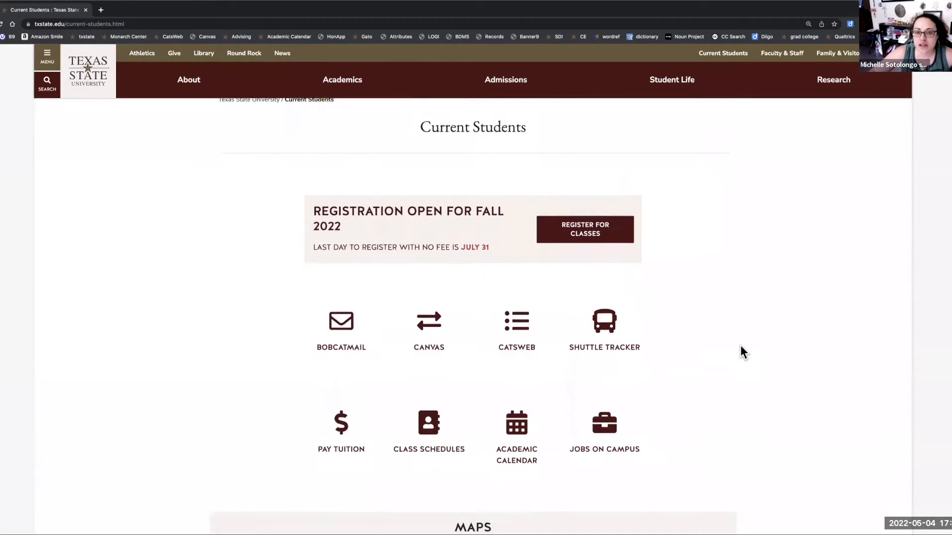
{"action": "scroll", "scroll_direction": "down", "scroll_amount": 3}
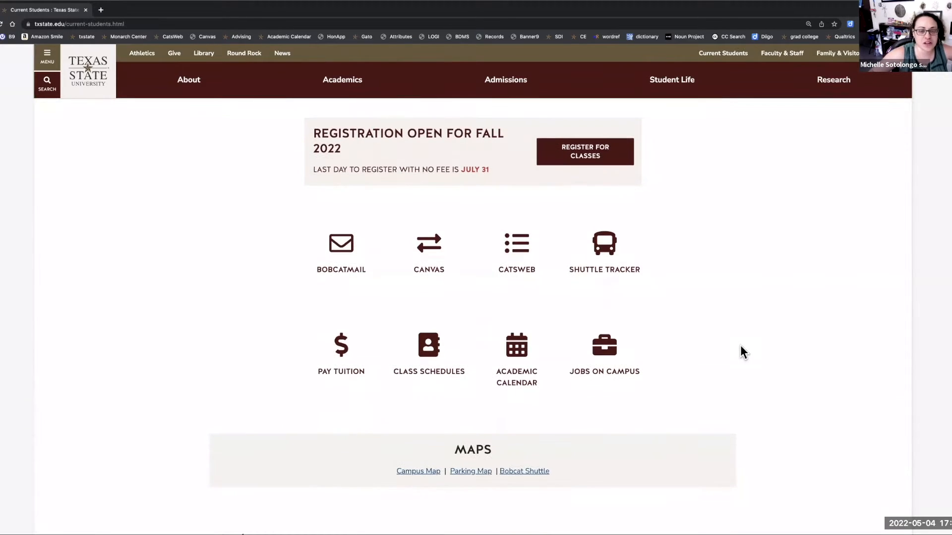
{"action": "scroll", "scroll_direction": "down", "scroll_amount": 3}
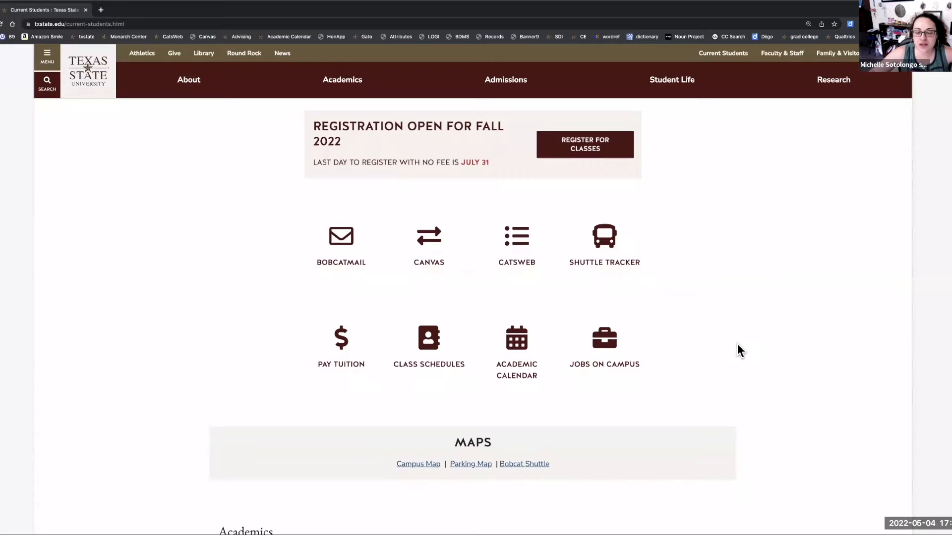
{"action": "mouse_move", "coordinate": [519, 240]}
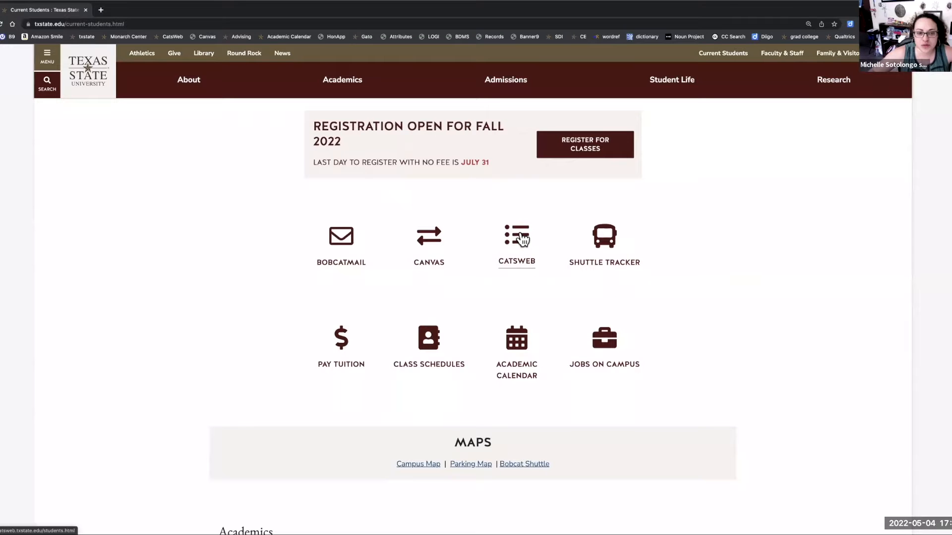
Enter CatsWeb Students and scroll to the Enrollment & Registration link list
{"action": "left_click", "coordinate": [516, 238]}
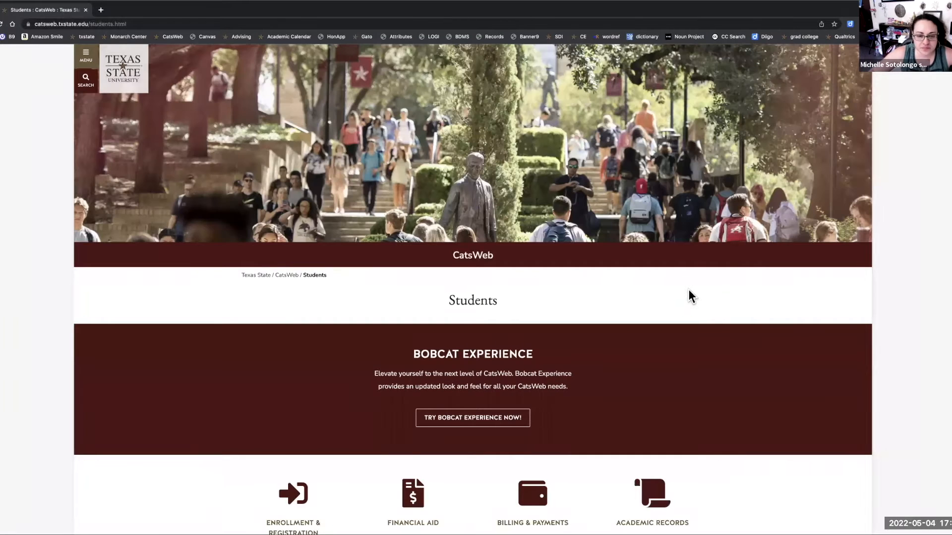
{"action": "scroll", "scroll_direction": "down", "scroll_amount": 3}
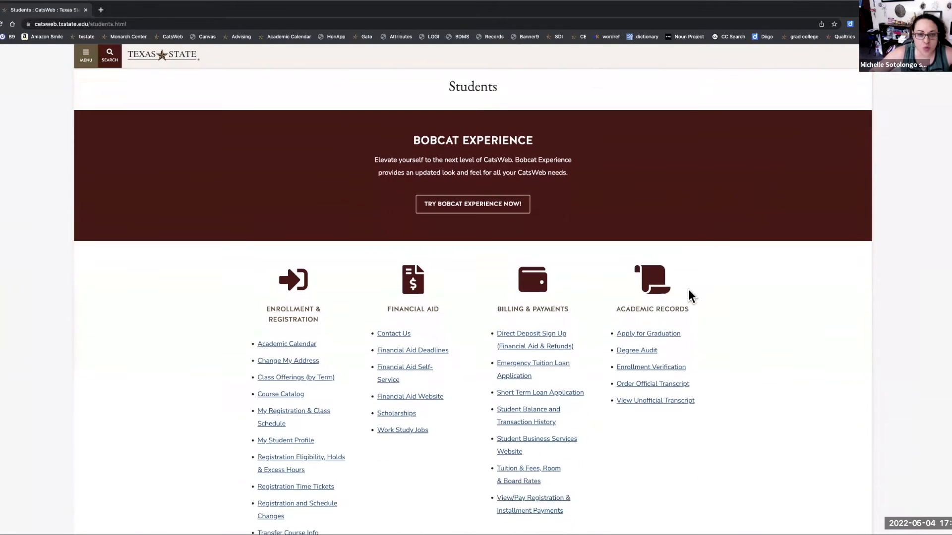
{"action": "scroll", "scroll_direction": "down", "scroll_amount": 3}
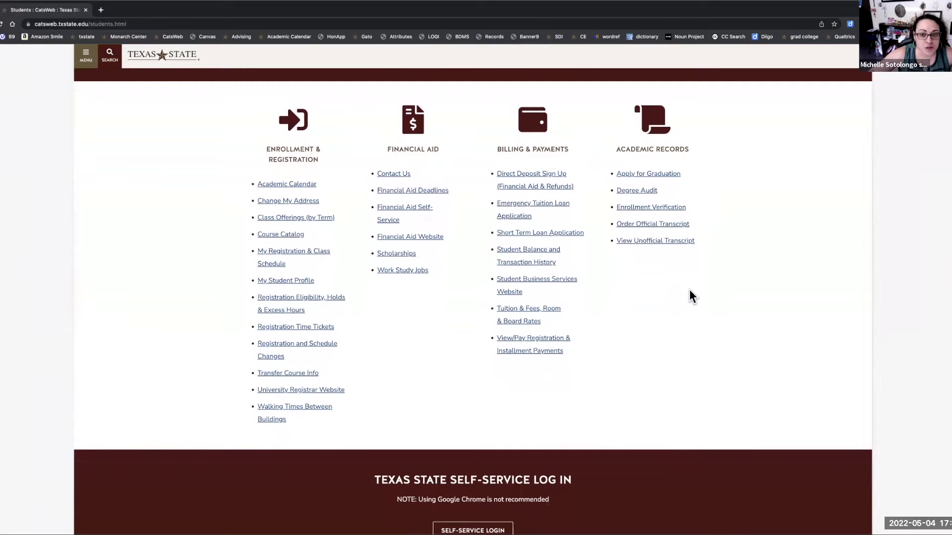
{"action": "mouse_move", "coordinate": [291, 208]}
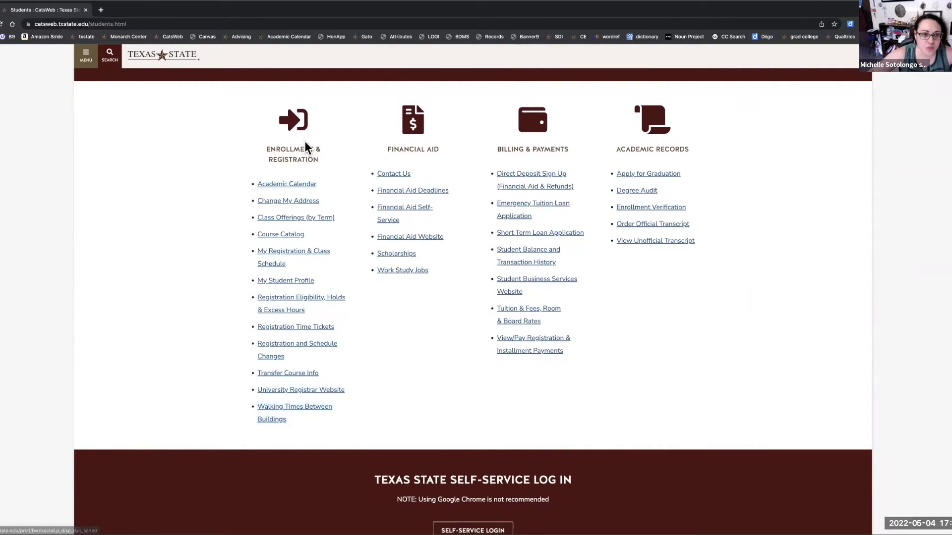
{"action": "mouse_move", "coordinate": [293, 227]}
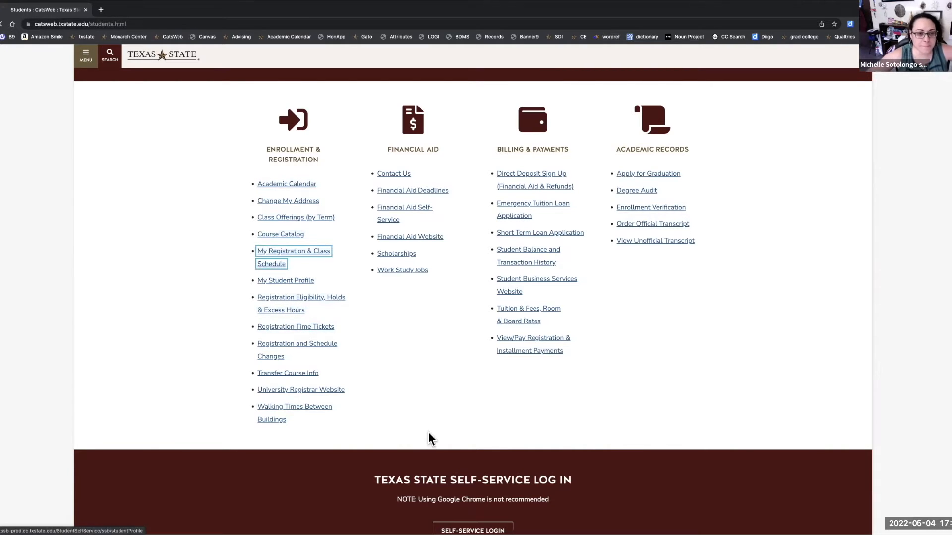
Go through Student > Registration > Look Up Classes and choose the Fall 2022 term
{"action": "left_click", "coordinate": [293, 251]}
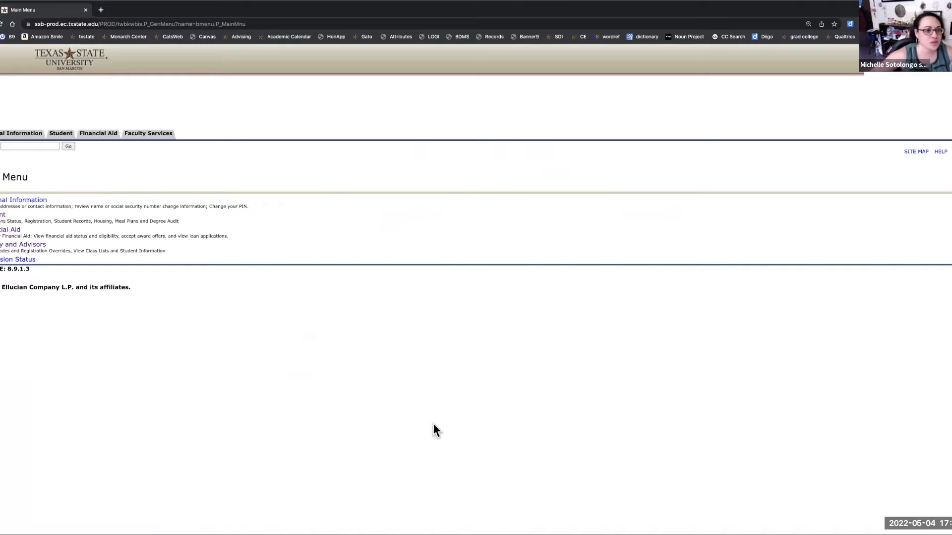
{"action": "mouse_move", "coordinate": [60, 139]}
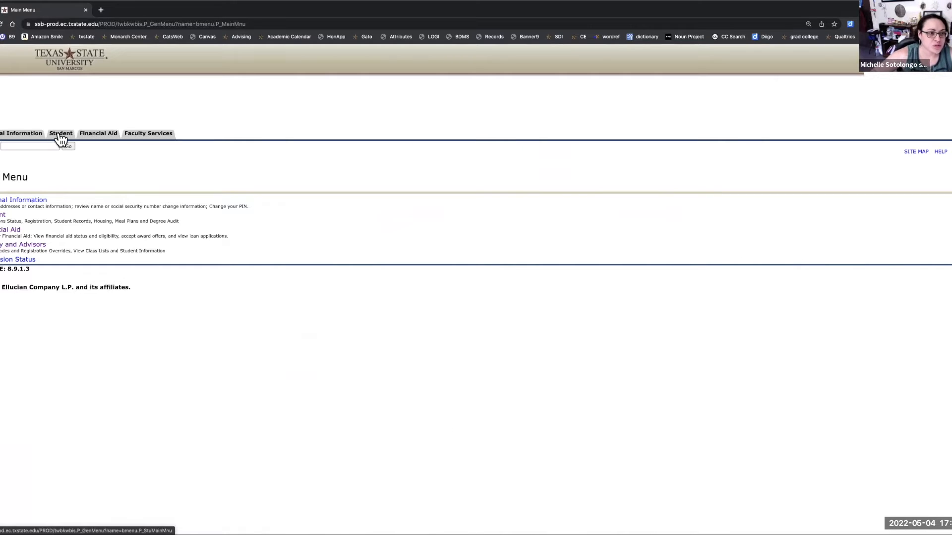
{"action": "left_click", "coordinate": [59, 133]}
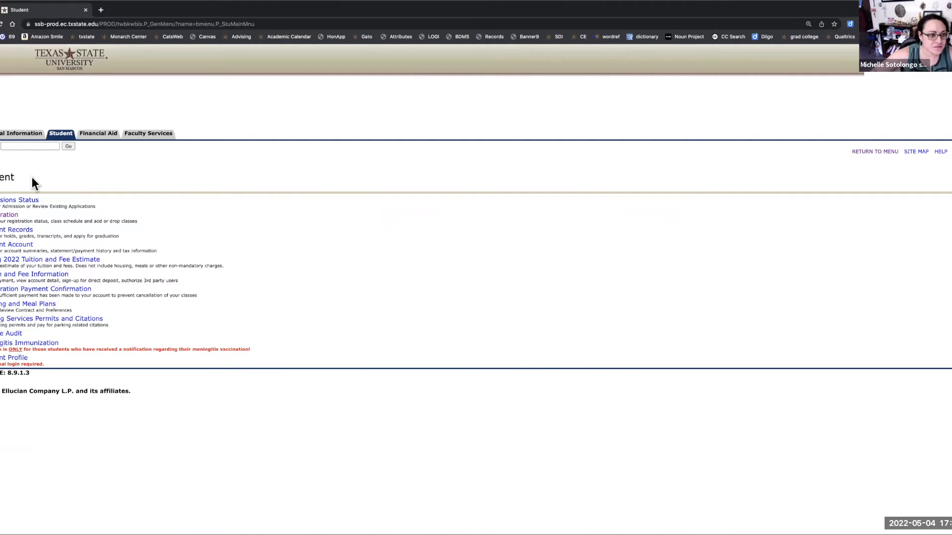
{"action": "mouse_move", "coordinate": [8, 216]}
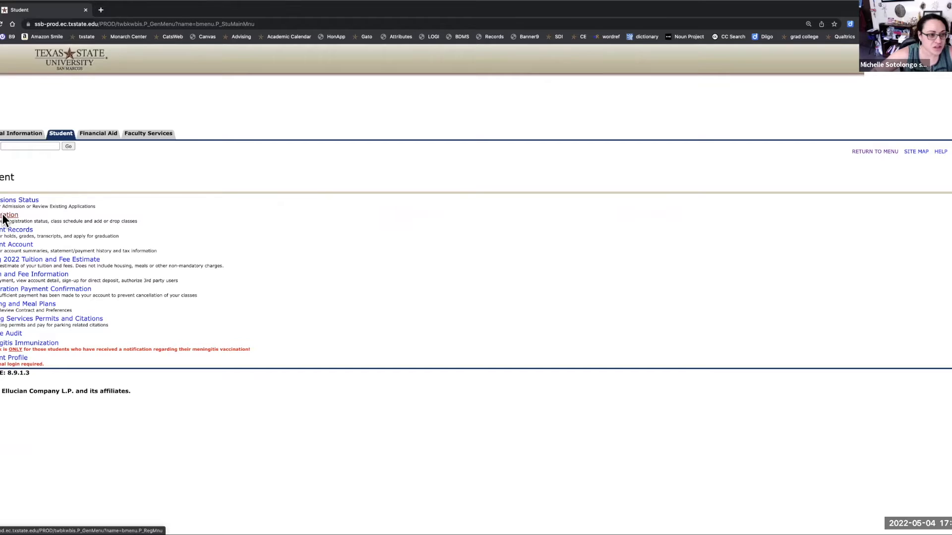
{"action": "left_click", "coordinate": [6, 214]}
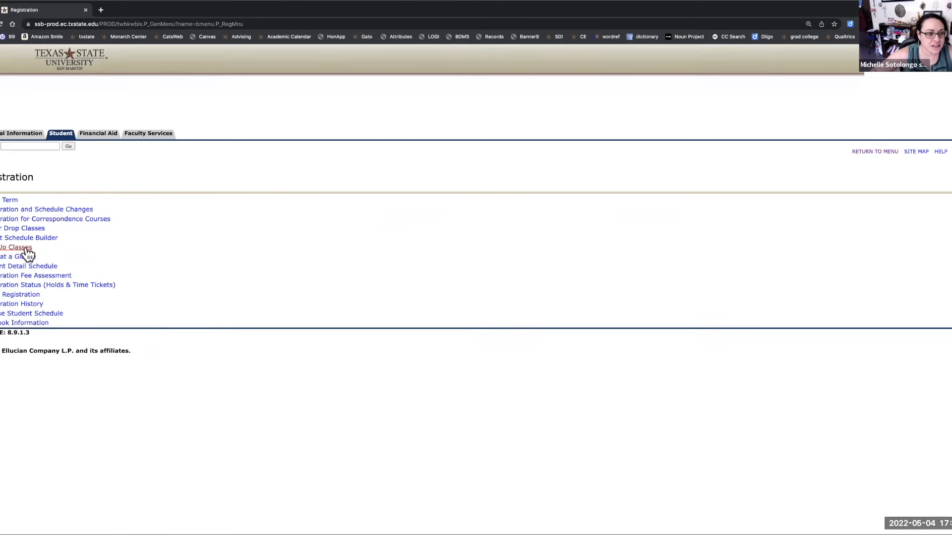
{"action": "left_click", "coordinate": [15, 247]}
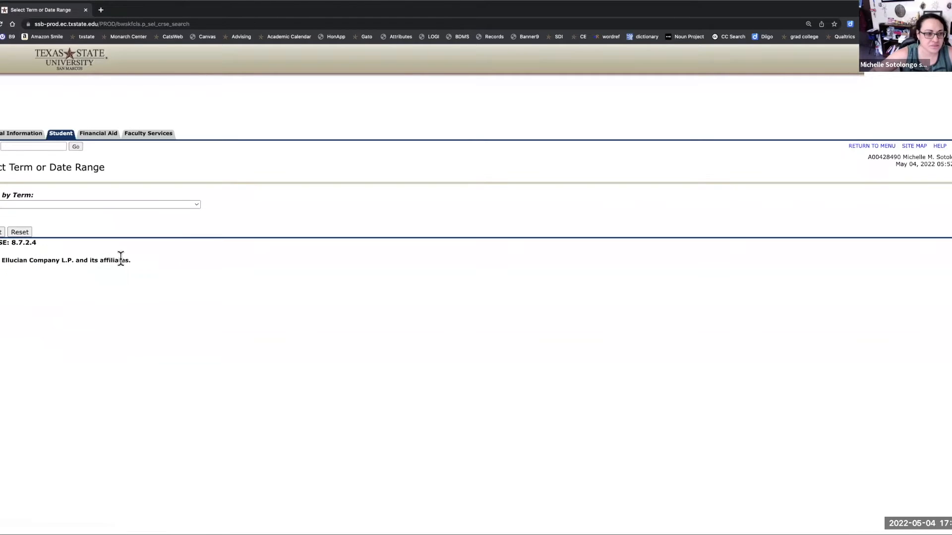
{"action": "left_click", "coordinate": [99, 204]}
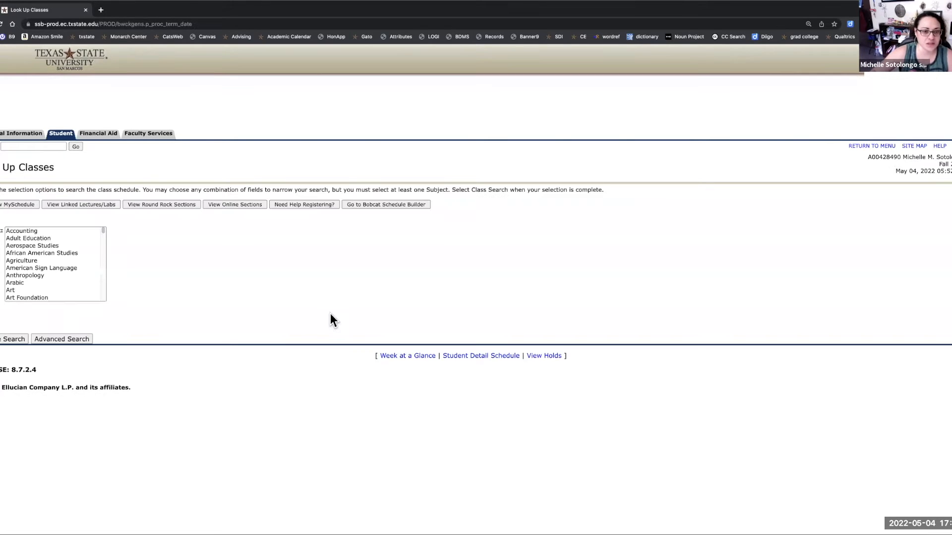
{"action": "mouse_move", "coordinate": [309, 289]}
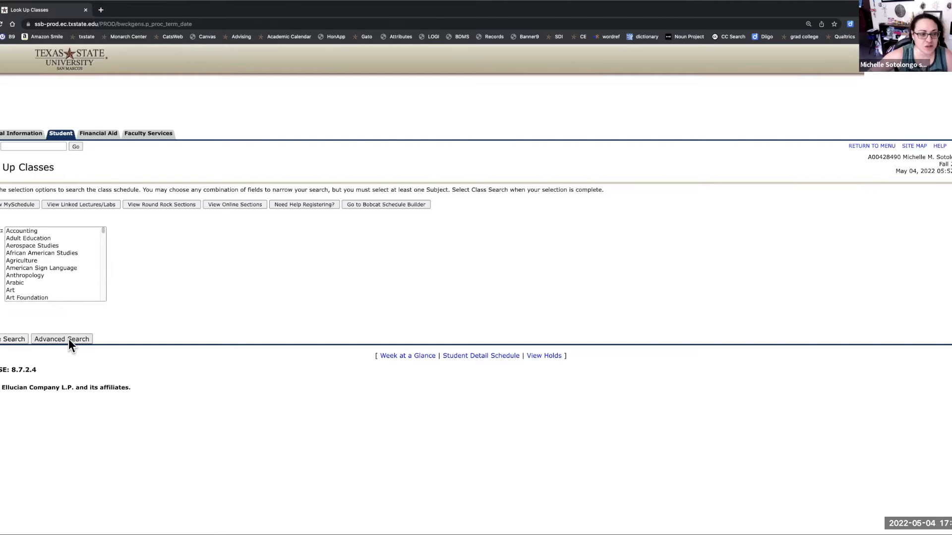
Switch to Advanced Search and scroll to the Attribute Type list for the Honors filter
{"action": "left_click", "coordinate": [61, 339]}
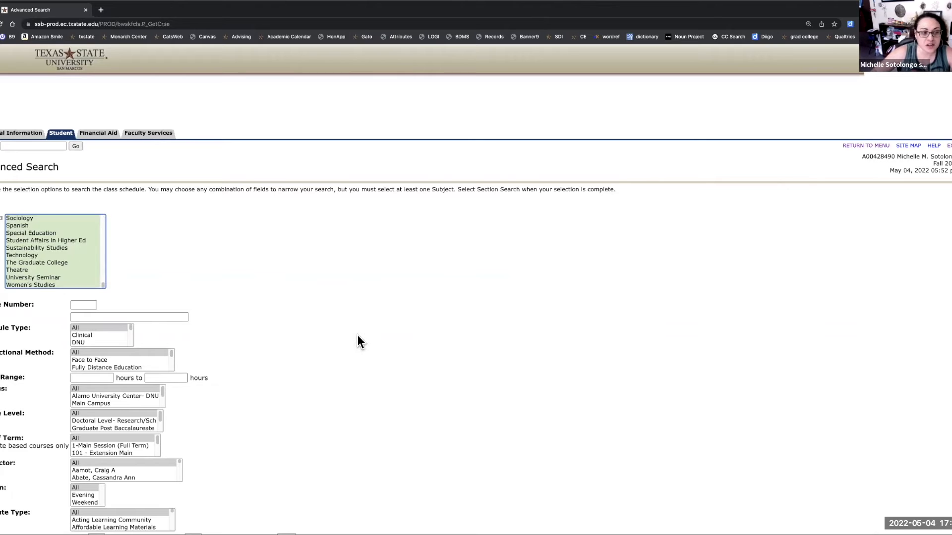
{"action": "scroll", "scroll_direction": "down", "scroll_amount": 3}
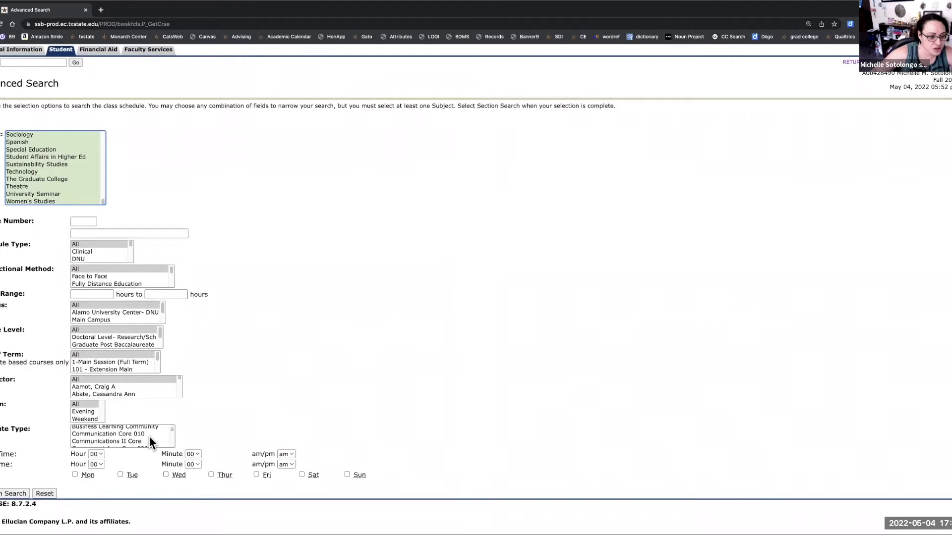
{"action": "scroll", "scroll_direction": "down", "scroll_amount": 3}
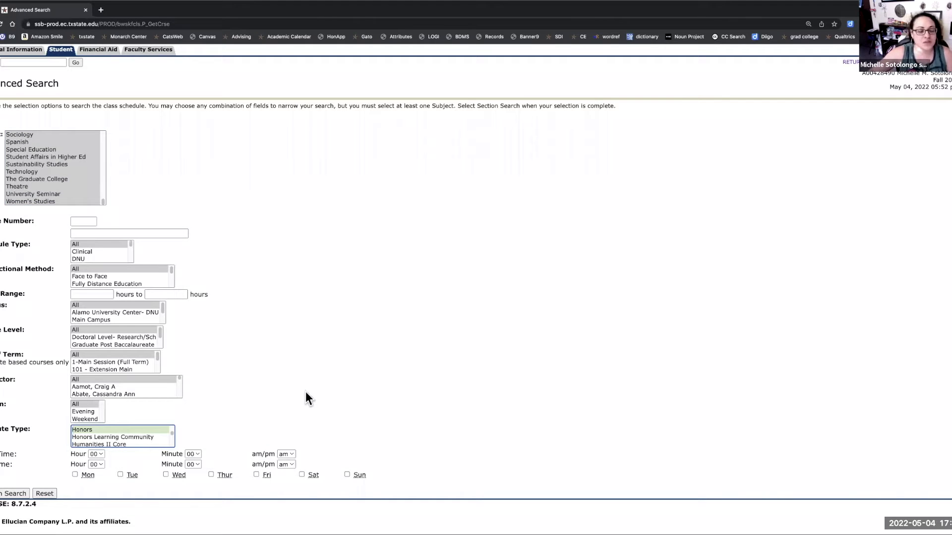
{"action": "mouse_move", "coordinate": [312, 403]}
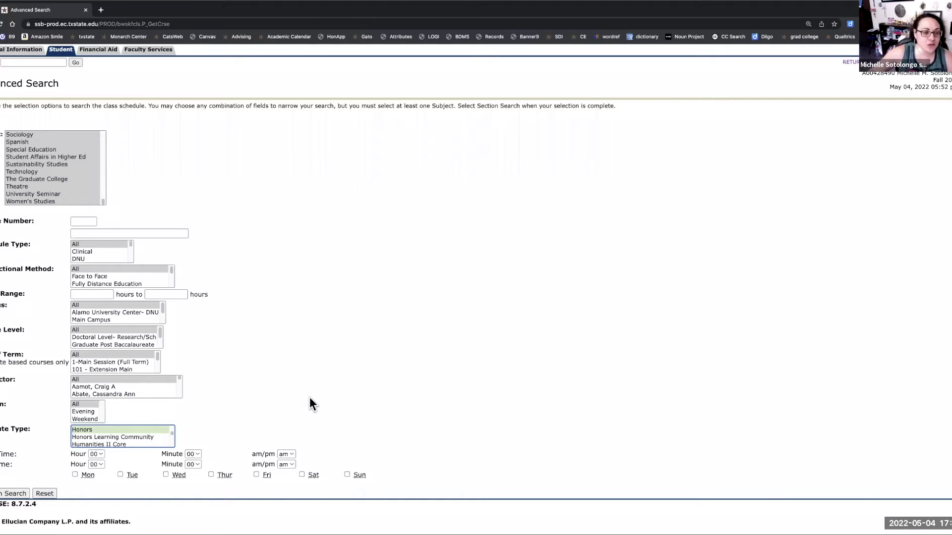
{"action": "mouse_move", "coordinate": [251, 407]}
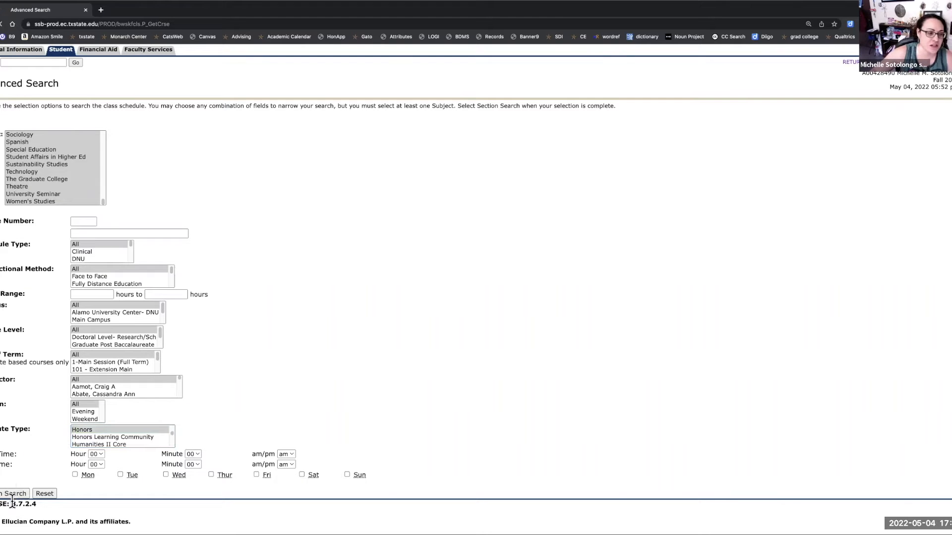
Run Section Search and scroll through the Honors-attribute sections across subjects
{"action": "left_click", "coordinate": [15, 494]}
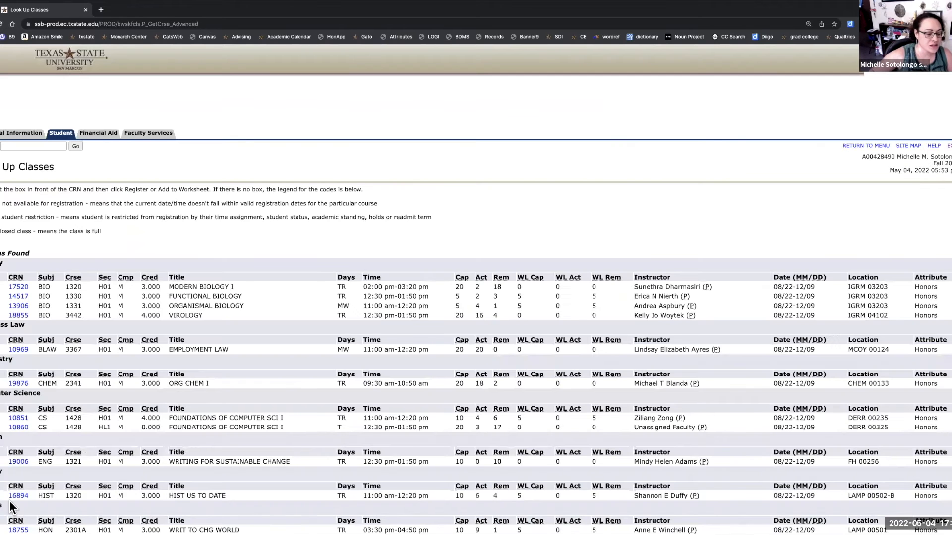
{"action": "scroll", "scroll_direction": "down", "scroll_amount": 3}
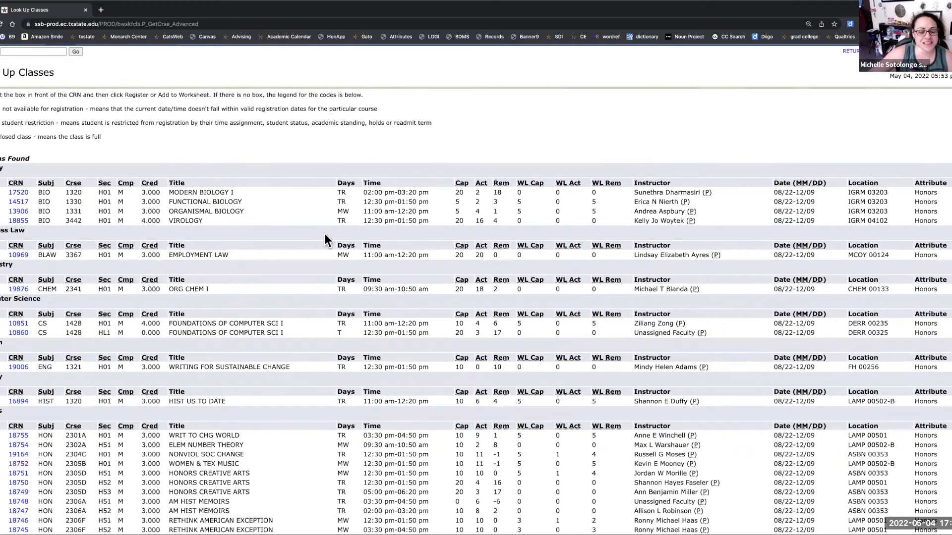
{"action": "scroll", "scroll_direction": "down", "scroll_amount": 3}
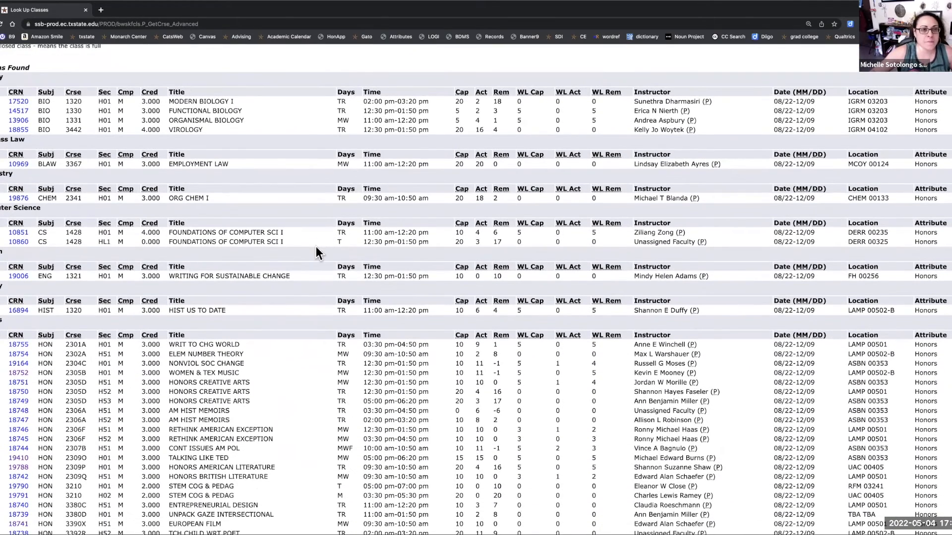
{"action": "mouse_move", "coordinate": [80, 94]}
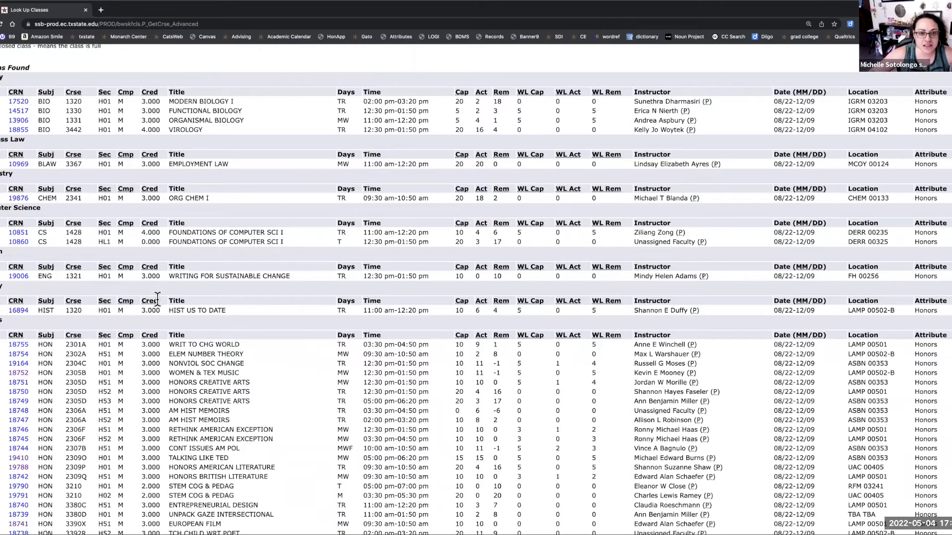
{"action": "mouse_move", "coordinate": [416, 102]}
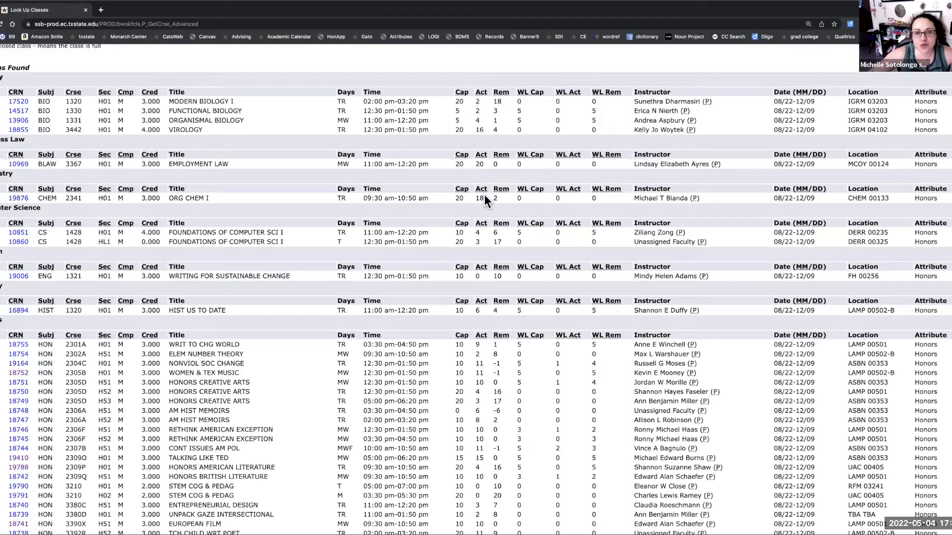
{"action": "mouse_move", "coordinate": [498, 158]}
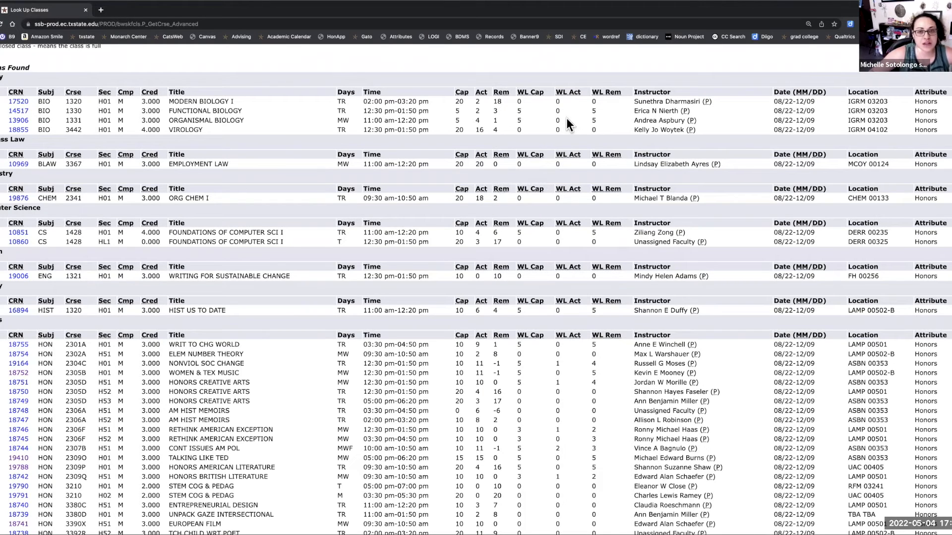
{"action": "scroll", "scroll_direction": "down", "scroll_amount": 3}
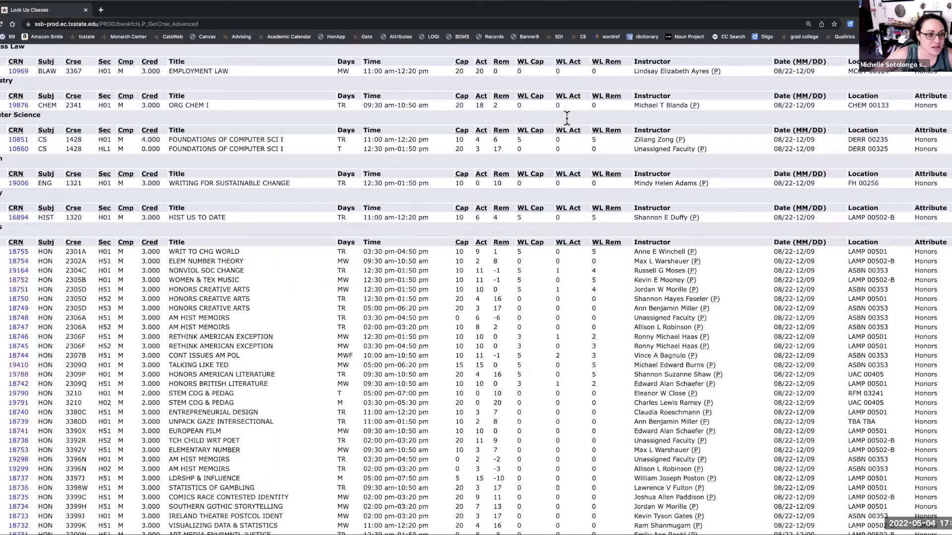
{"action": "scroll", "scroll_direction": "down", "scroll_amount": 3}
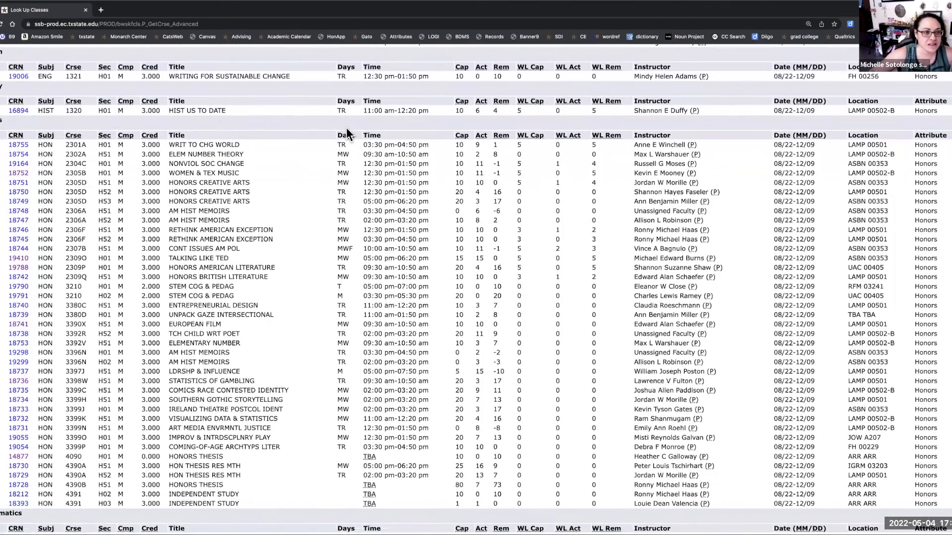
{"action": "scroll", "scroll_direction": "down", "scroll_amount": 3}
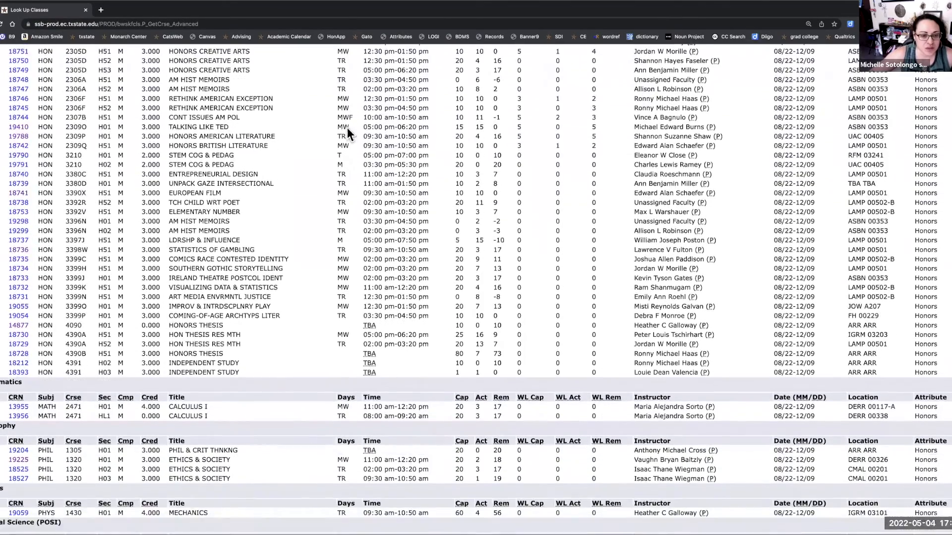
{"action": "scroll", "scroll_direction": "down", "scroll_amount": 3}
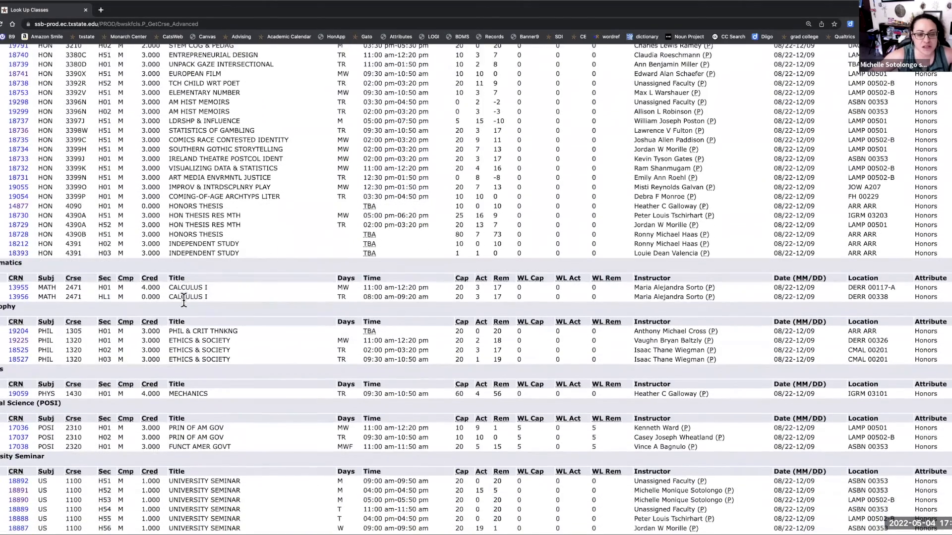
{"action": "scroll", "scroll_direction": "down", "scroll_amount": 3}
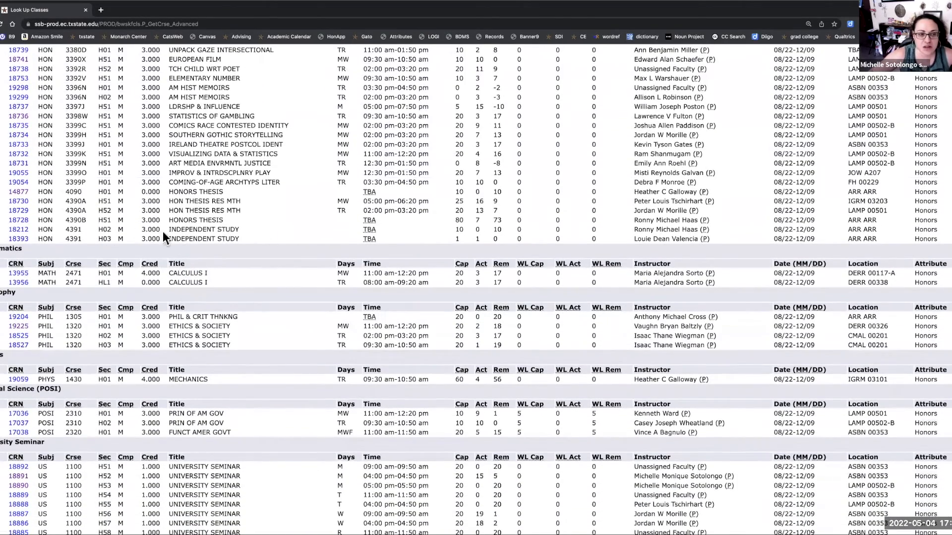
{"action": "mouse_move", "coordinate": [339, 211]}
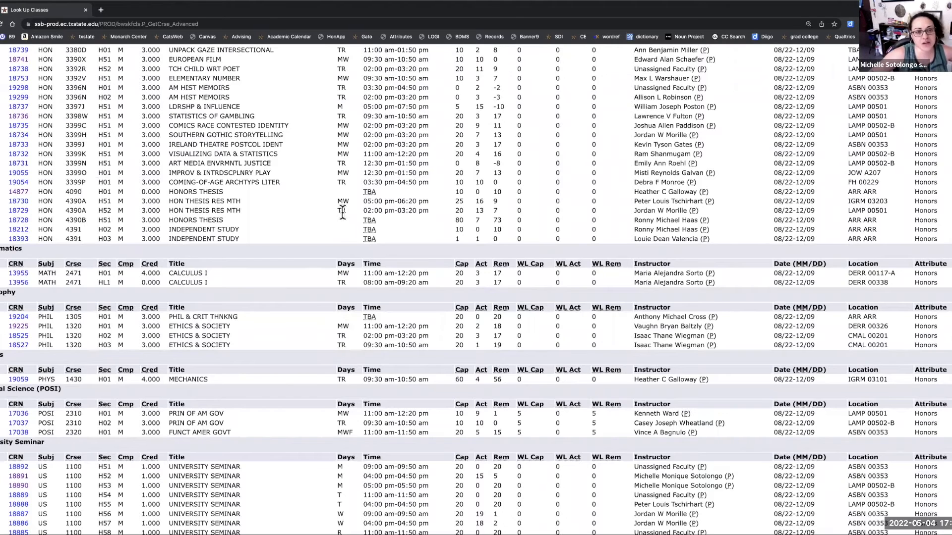
{"action": "mouse_move", "coordinate": [409, 233]}
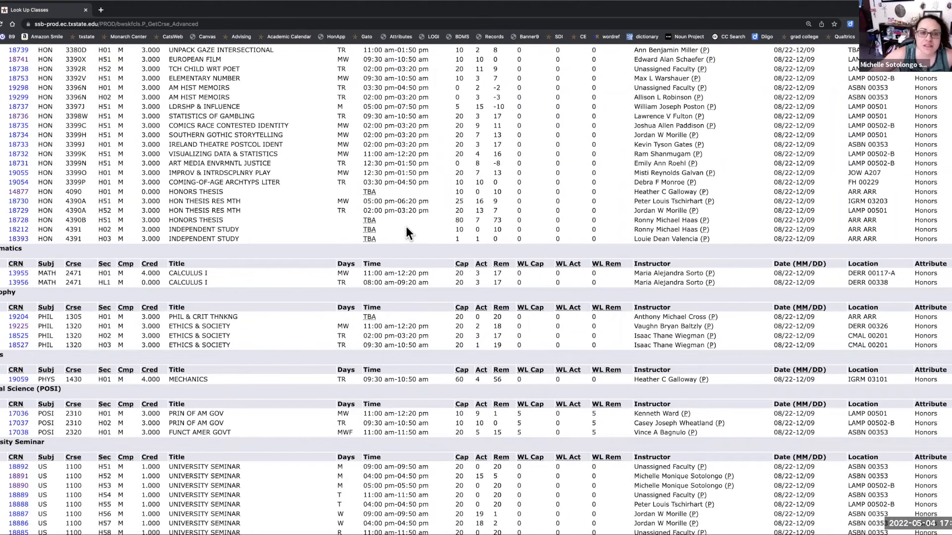
{"action": "mouse_move", "coordinate": [787, 204]}
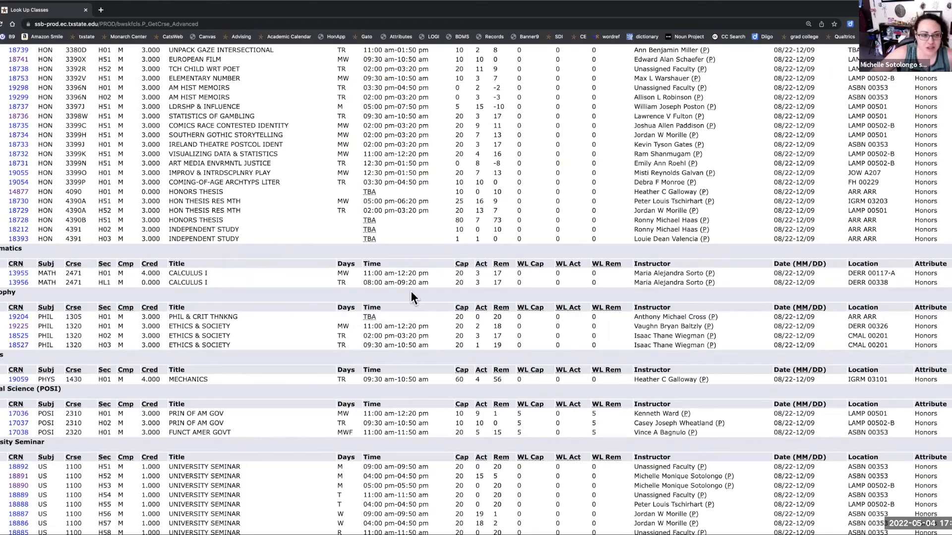
{"action": "scroll", "scroll_direction": "down", "scroll_amount": 3}
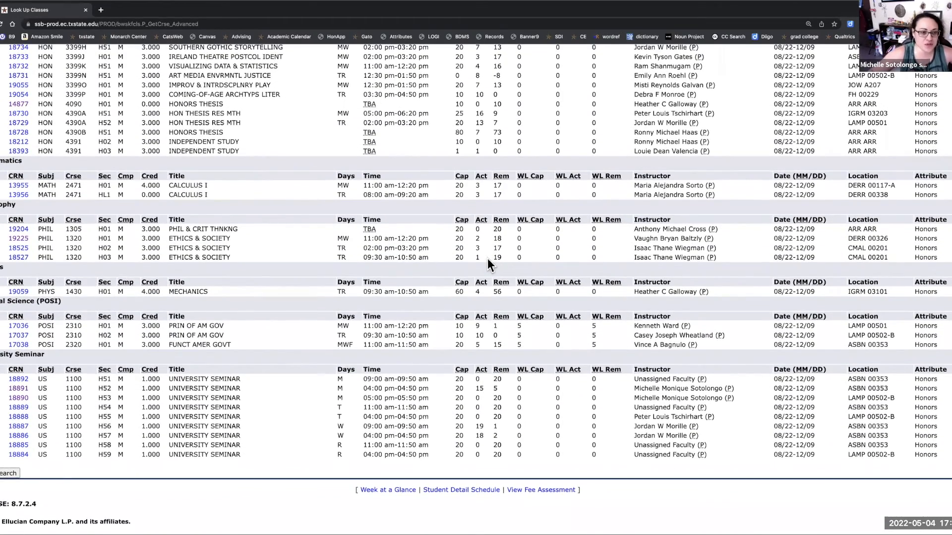
{"action": "mouse_move", "coordinate": [143, 377]}
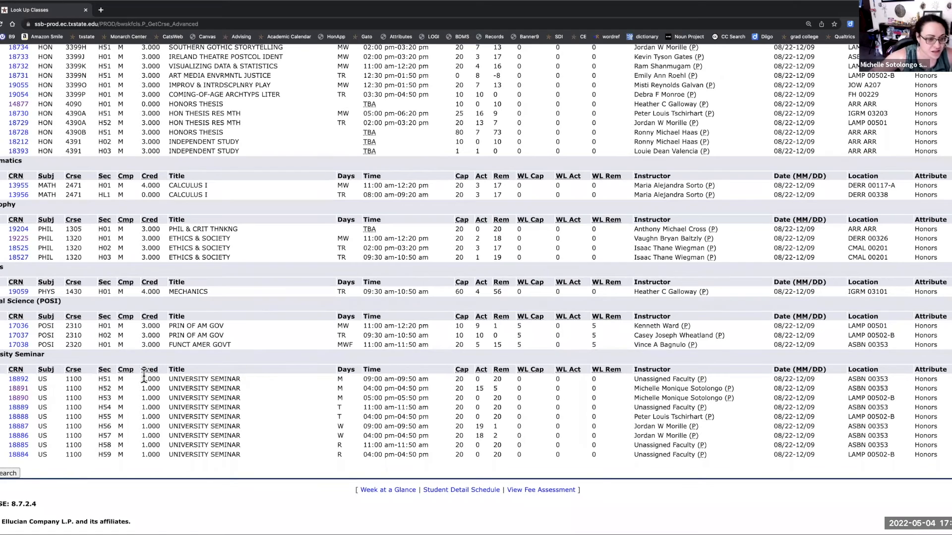
{"action": "mouse_move", "coordinate": [347, 460]}
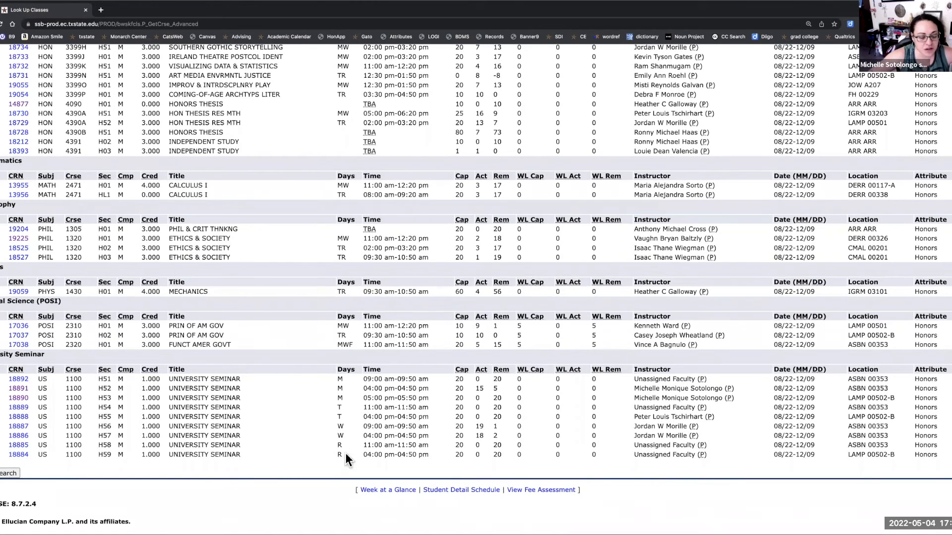
{"action": "mouse_move", "coordinate": [669, 276]}
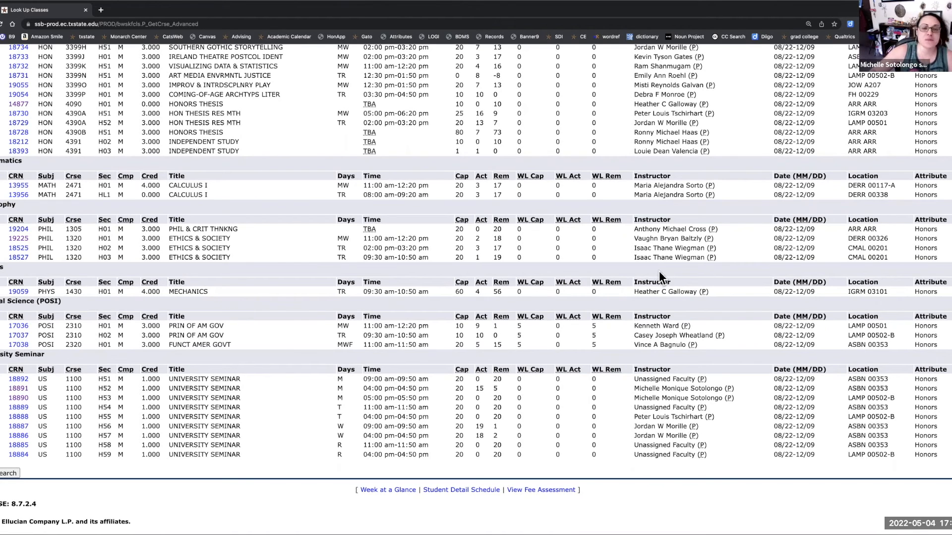
{"action": "mouse_move", "coordinate": [736, 282]}
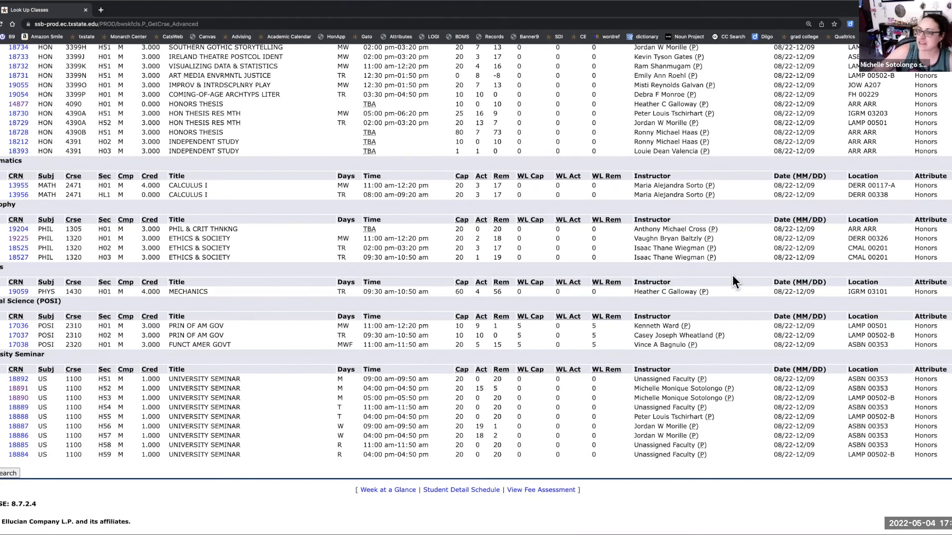